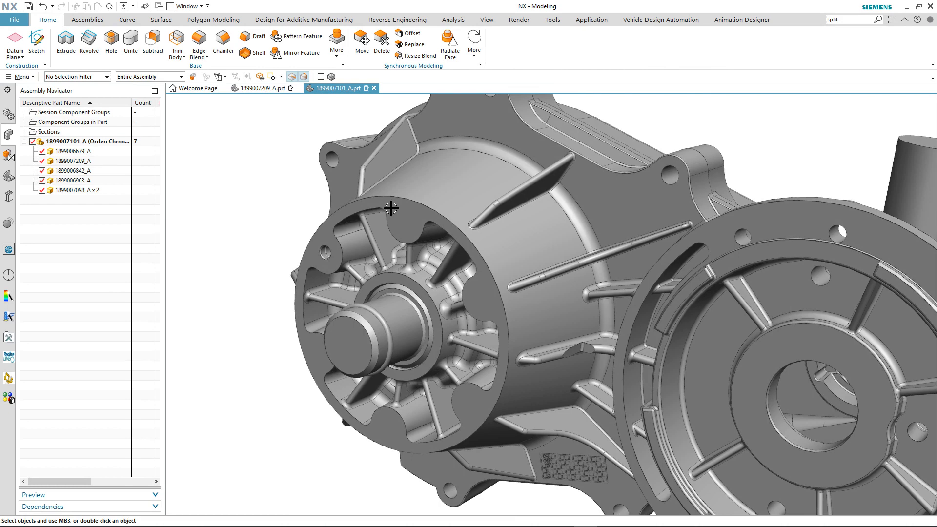
pyautogui.click(77, 160)
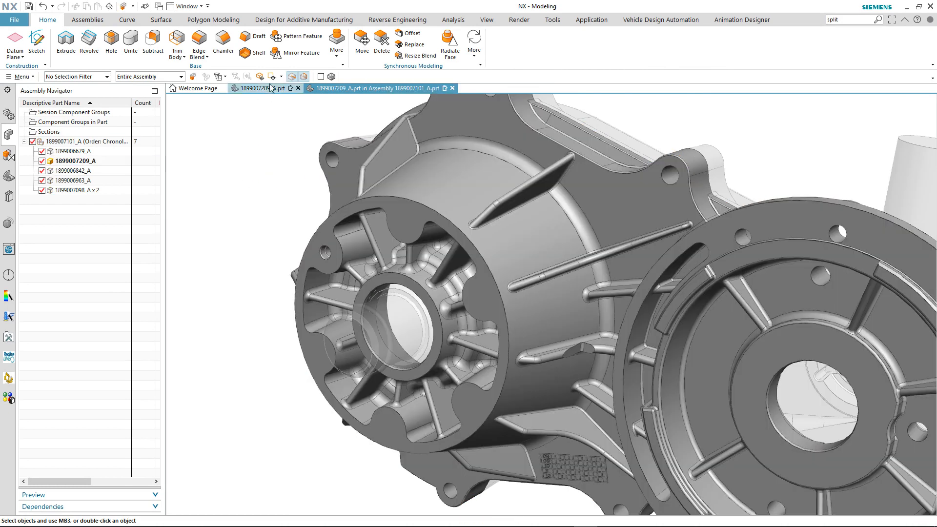
pyautogui.click(302, 35)
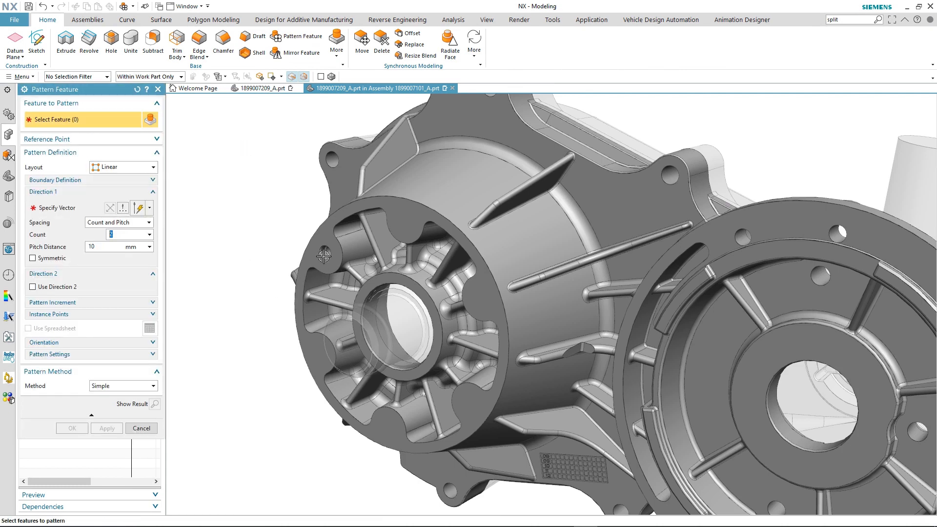
pyautogui.click(328, 249)
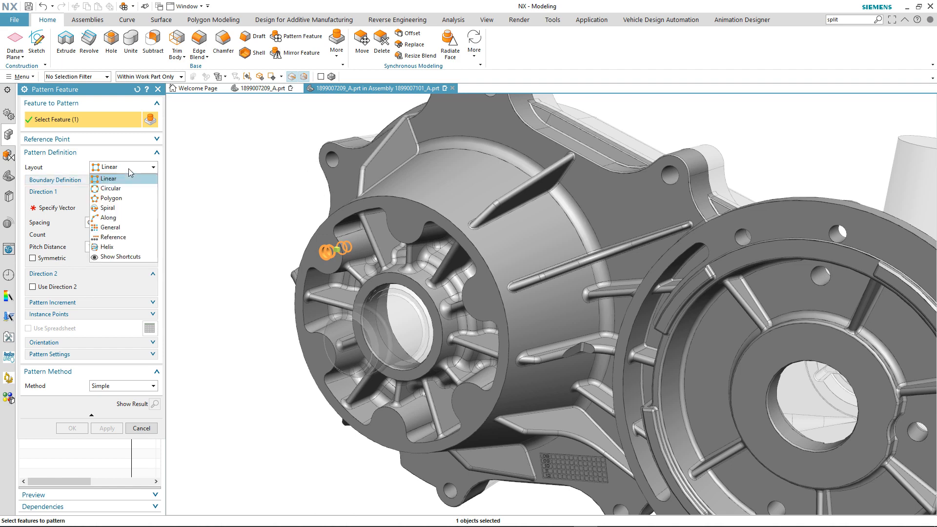
pyautogui.click(111, 188)
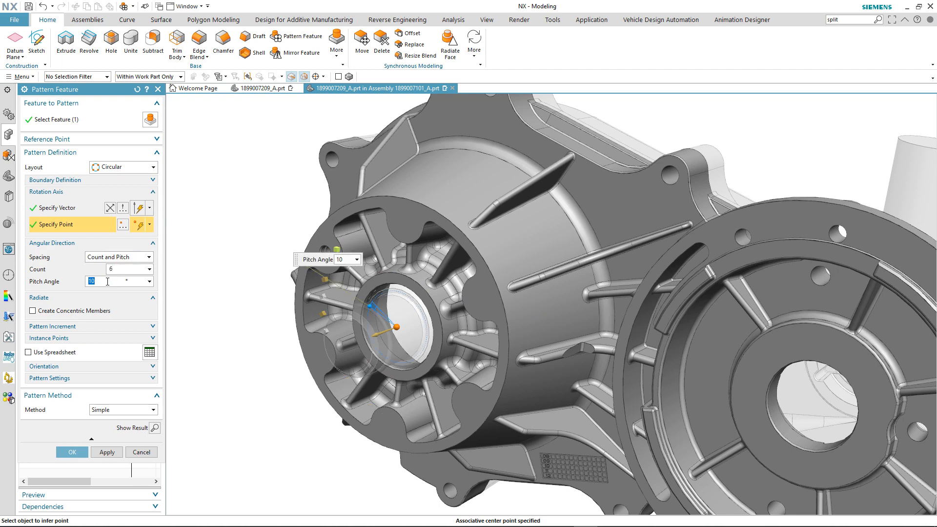
pyautogui.write('60')
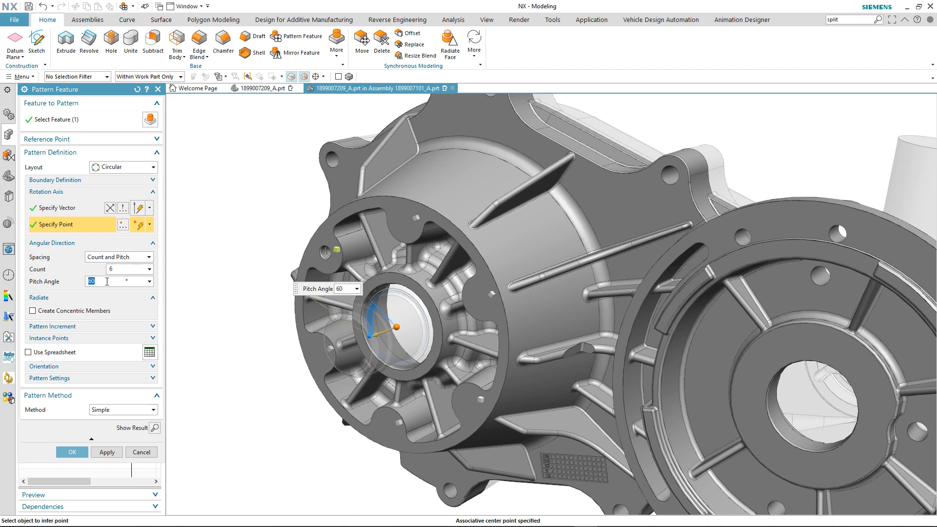
pyautogui.moveTo(133, 413)
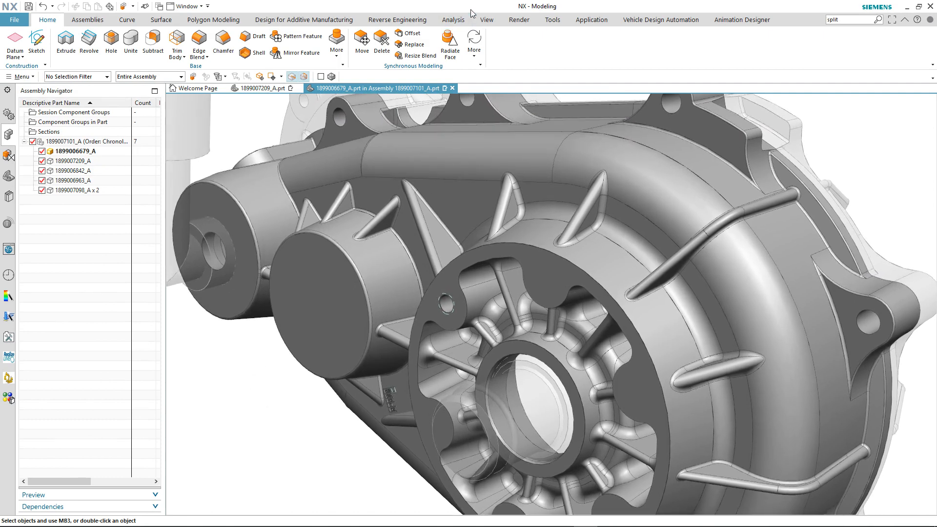
# Start a face pattern and select the threaded fixing hole using the Boss or Pocket Faces rule.
pyautogui.click(474, 43)
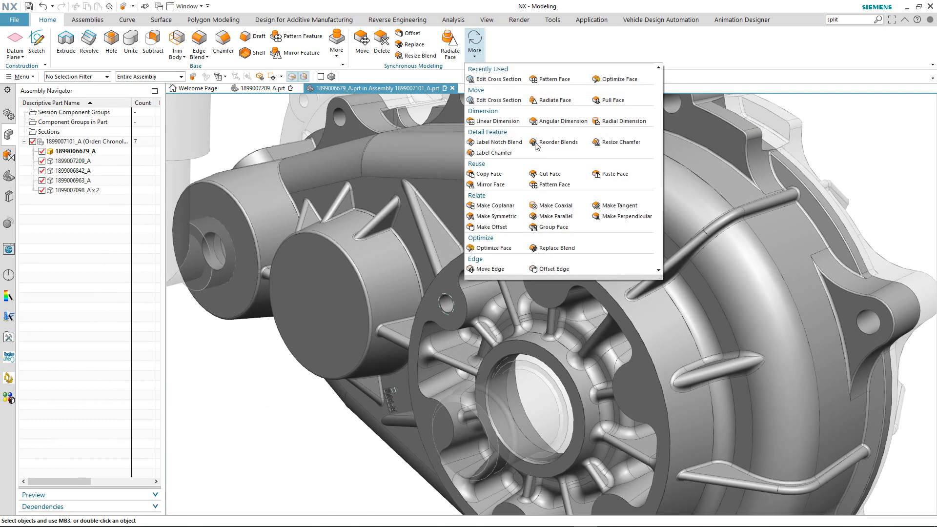
pyautogui.click(554, 78)
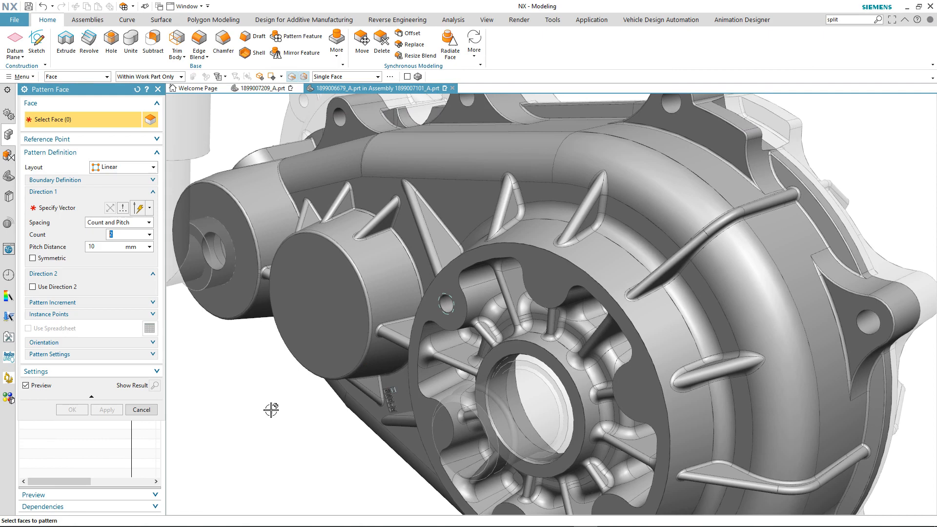
pyautogui.click(372, 77)
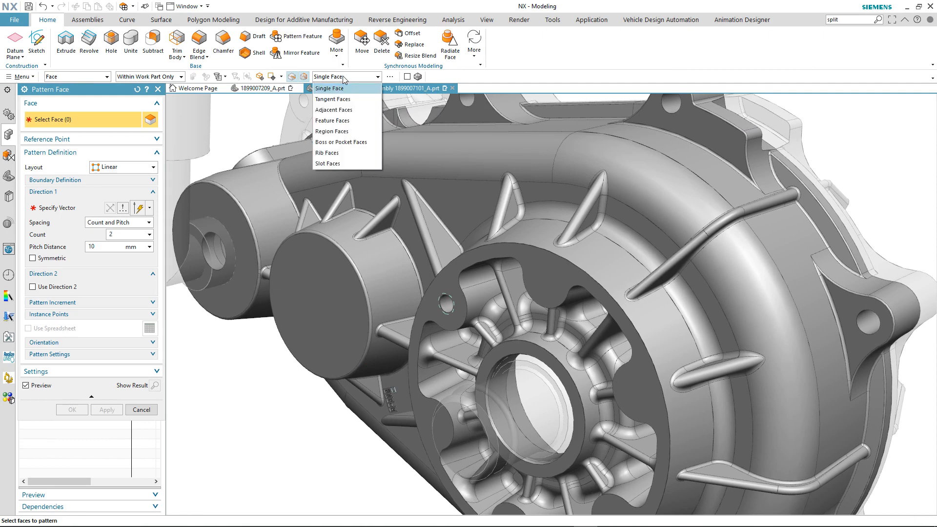
pyautogui.click(340, 142)
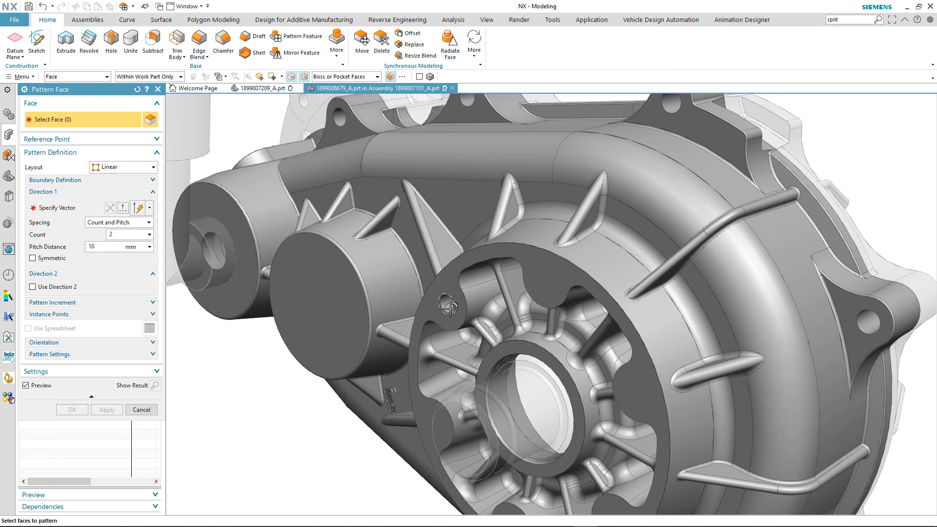
pyautogui.click(447, 306)
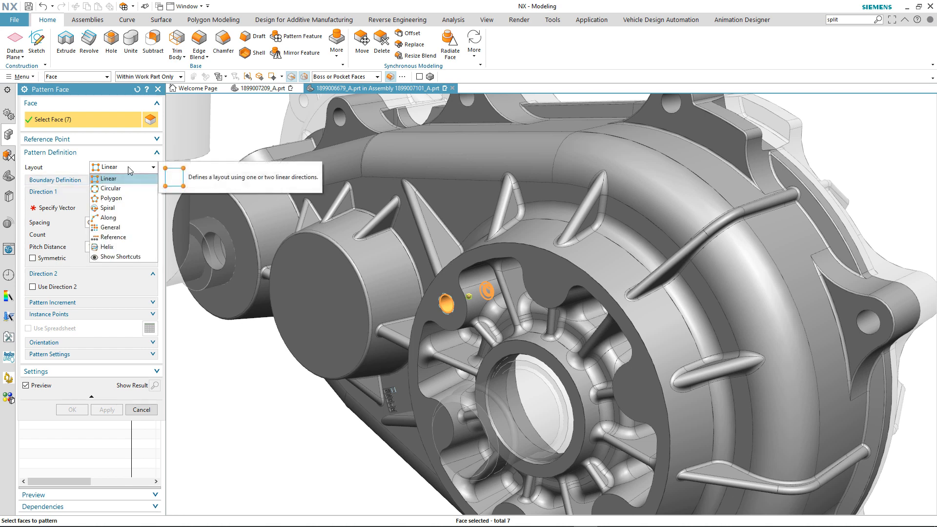
# Lay out the hole circularly with threads copied, about the casing axis, 6 copies at 60°.
pyautogui.click(110, 188)
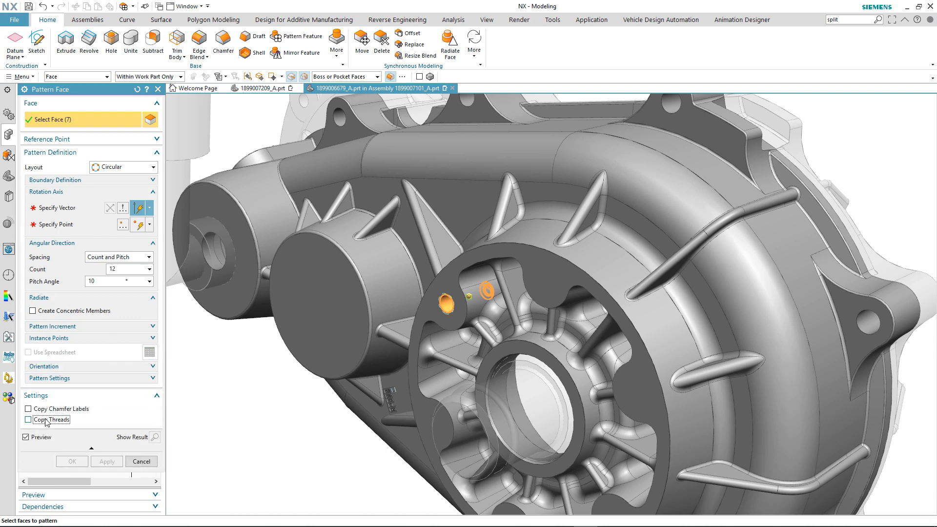
pyautogui.click(29, 419)
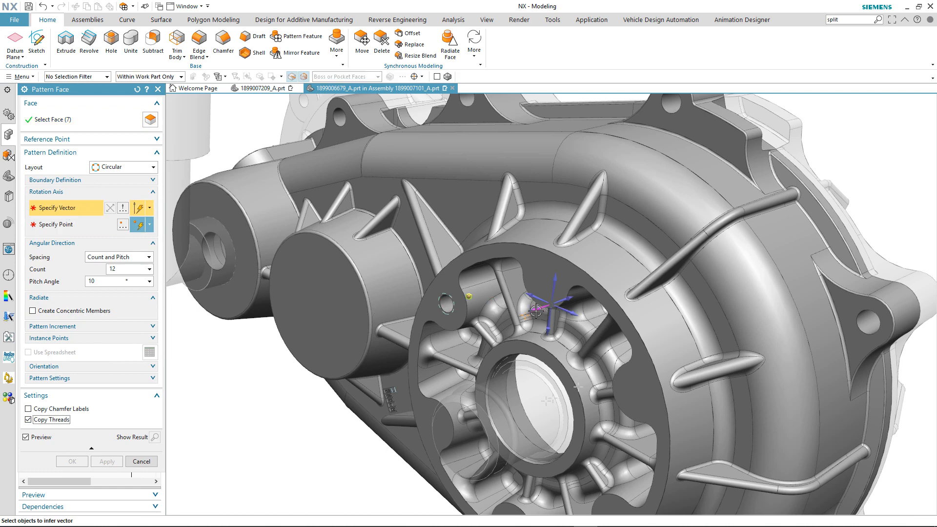
pyautogui.click(536, 311)
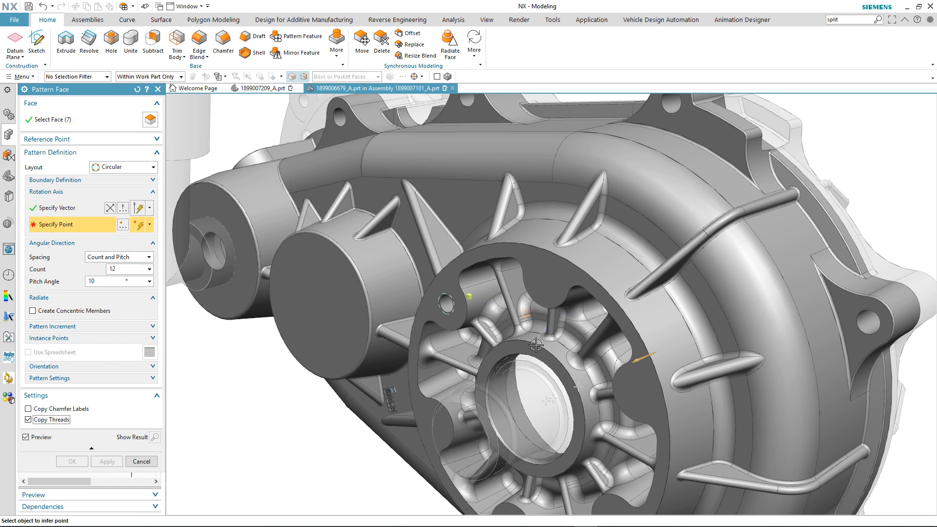
pyautogui.click(527, 410)
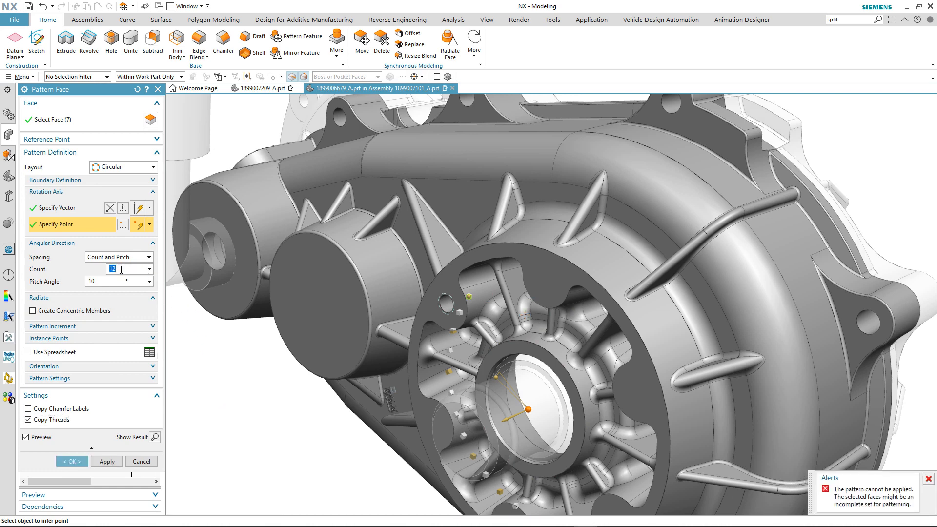
pyautogui.write('6')
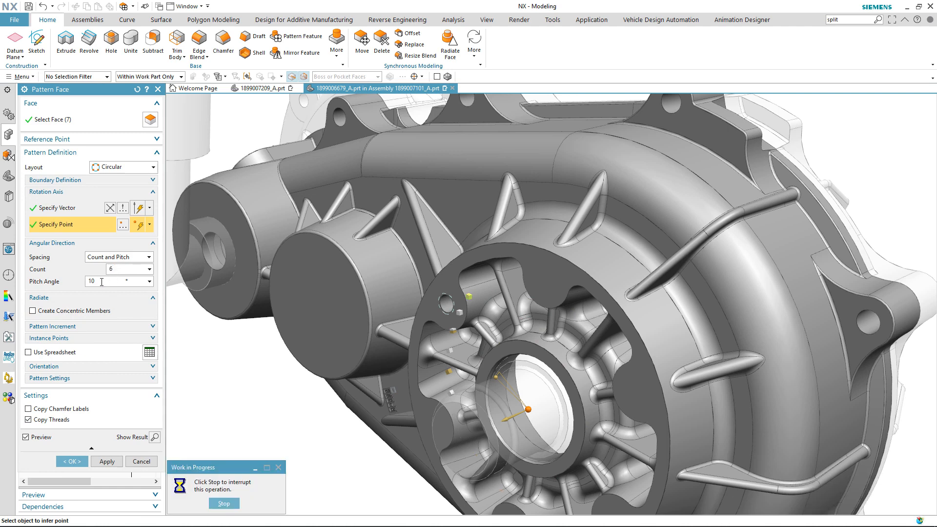
pyautogui.write('60')
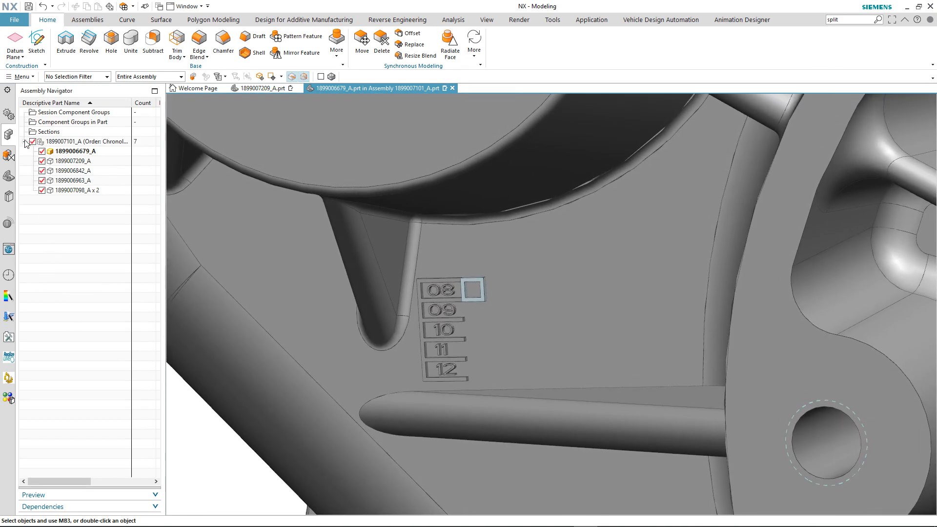
# Start Pattern Geometry, select the square cell body beside 08, and enable Use Direction 2.
pyautogui.click(19, 77)
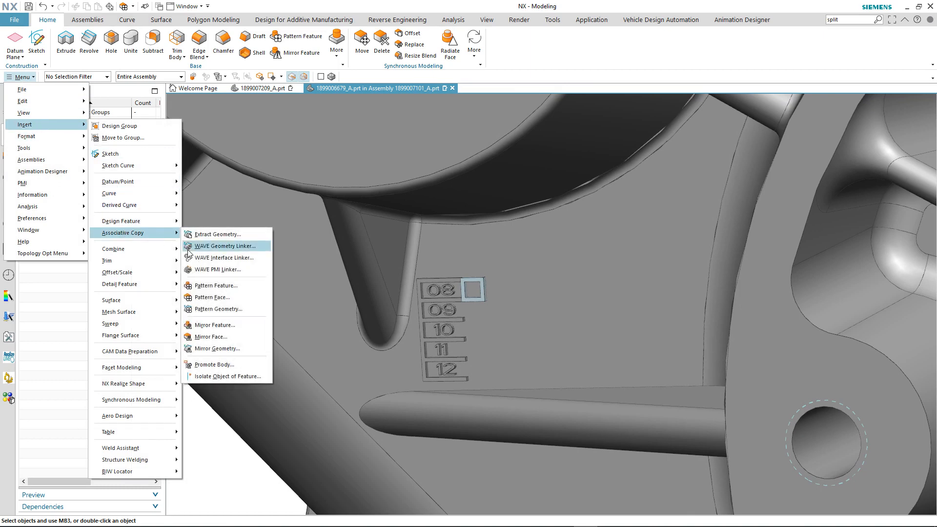
pyautogui.click(219, 309)
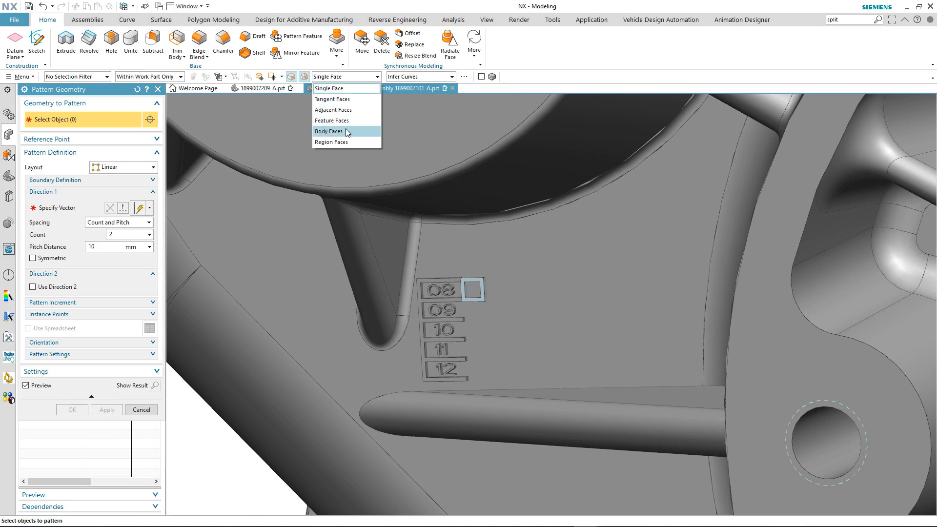
pyautogui.click(328, 131)
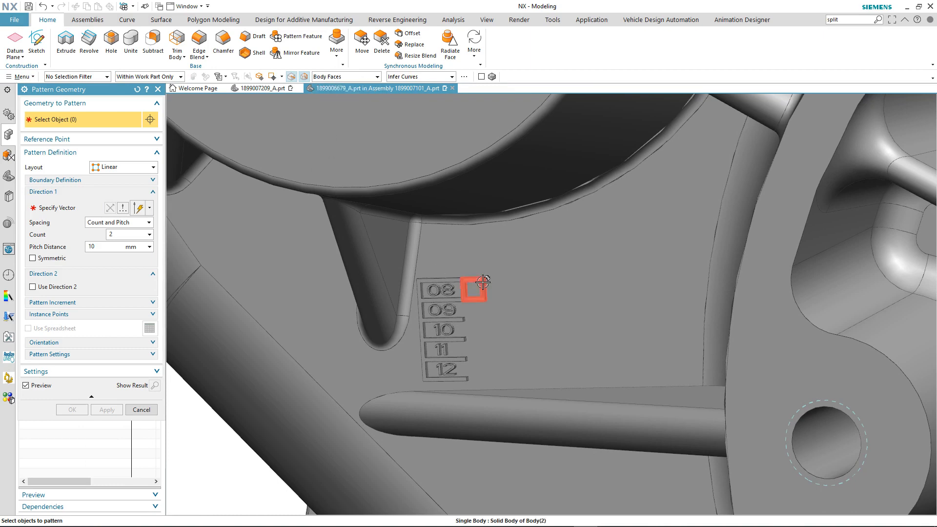
pyautogui.click(473, 290)
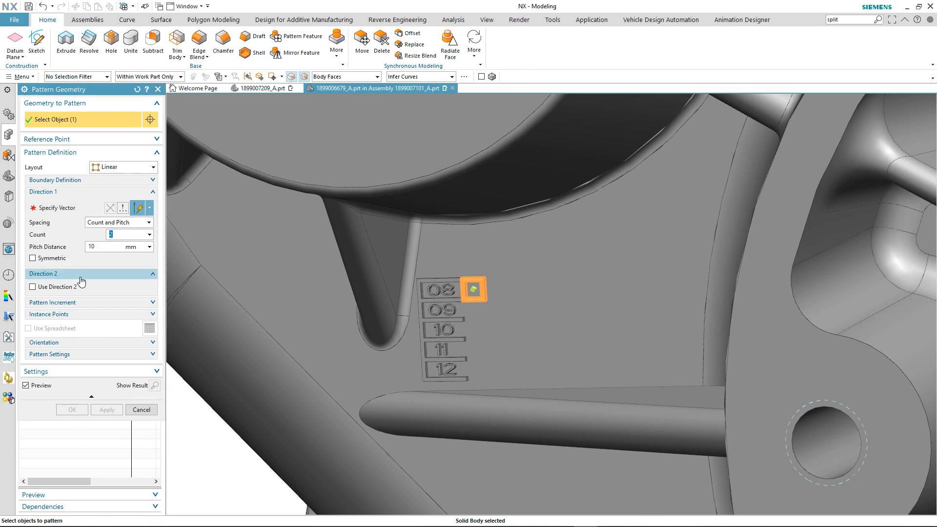
pyautogui.click(32, 287)
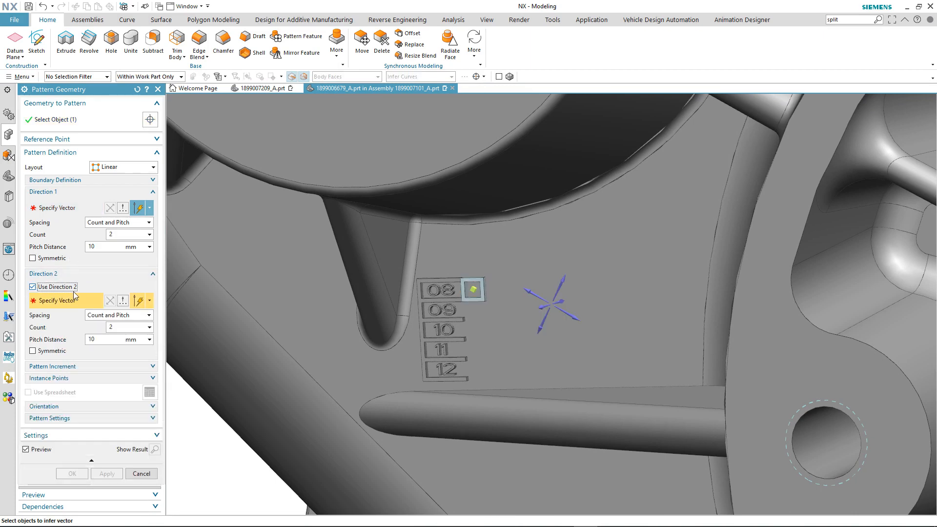
# Grid the cell 10 × 5 at pitches 2.1 and 2, then box-select the cells.
pyautogui.click(60, 207)
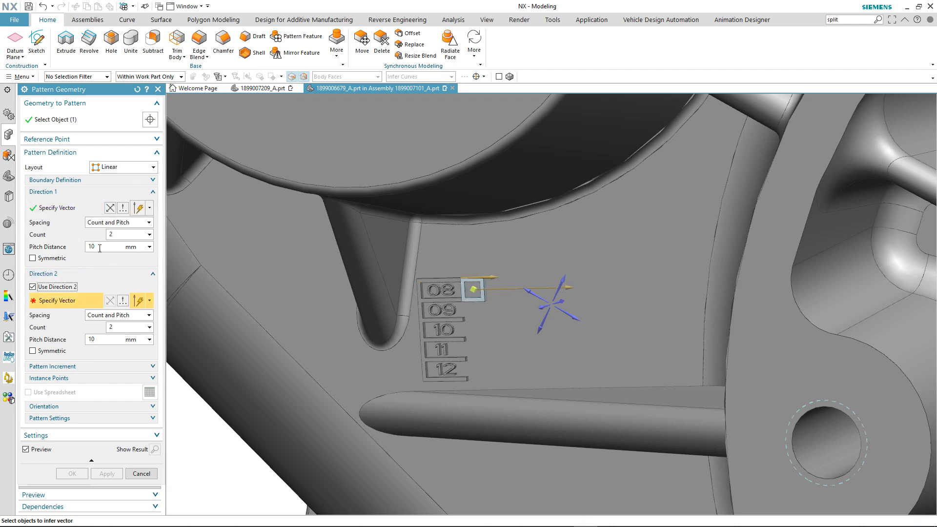
pyautogui.write('2')
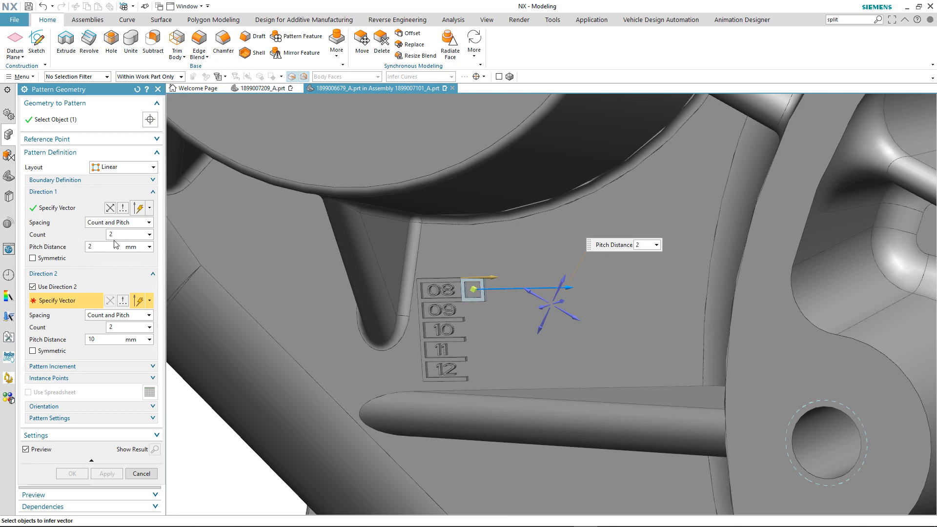
pyautogui.write('10')
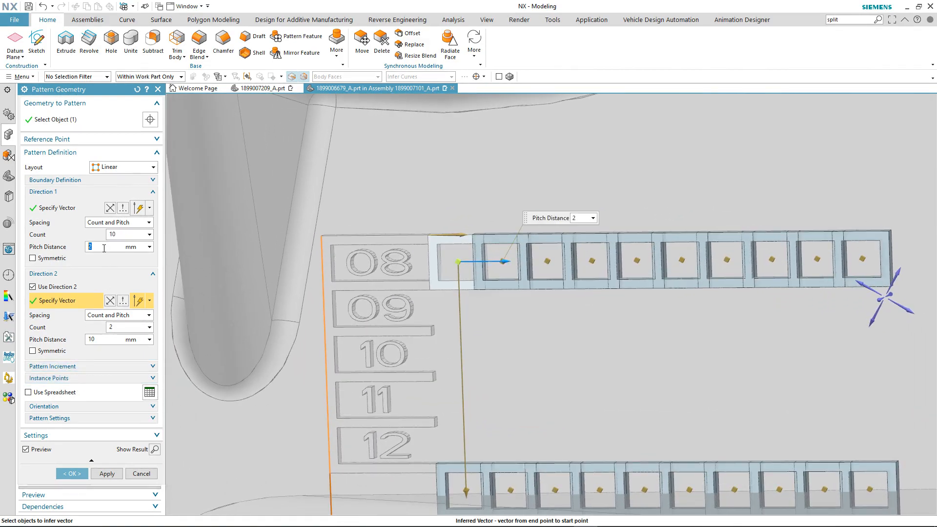
pyautogui.write('2.1')
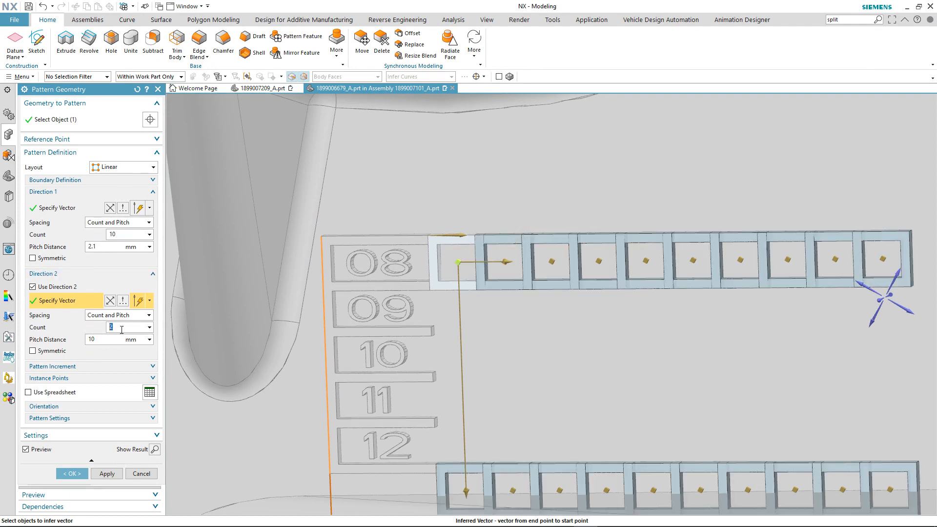
pyautogui.write('5')
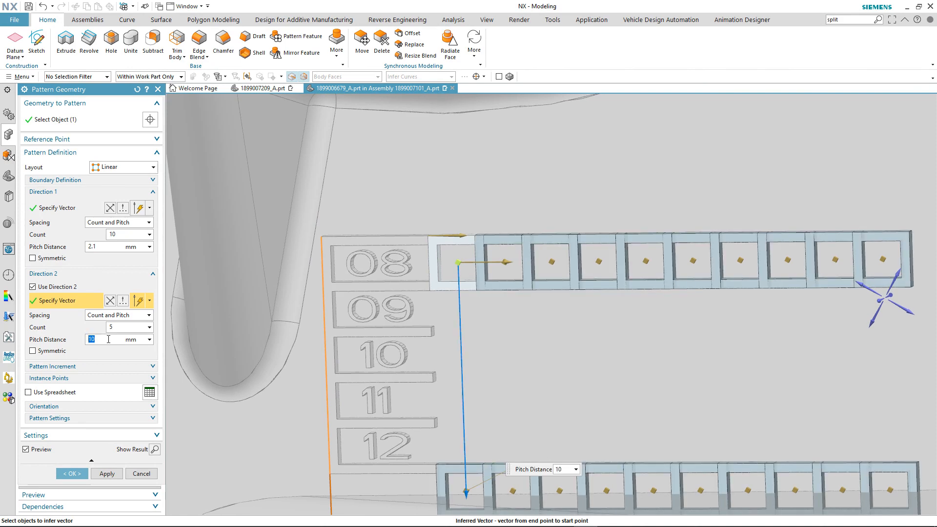
pyautogui.write('2')
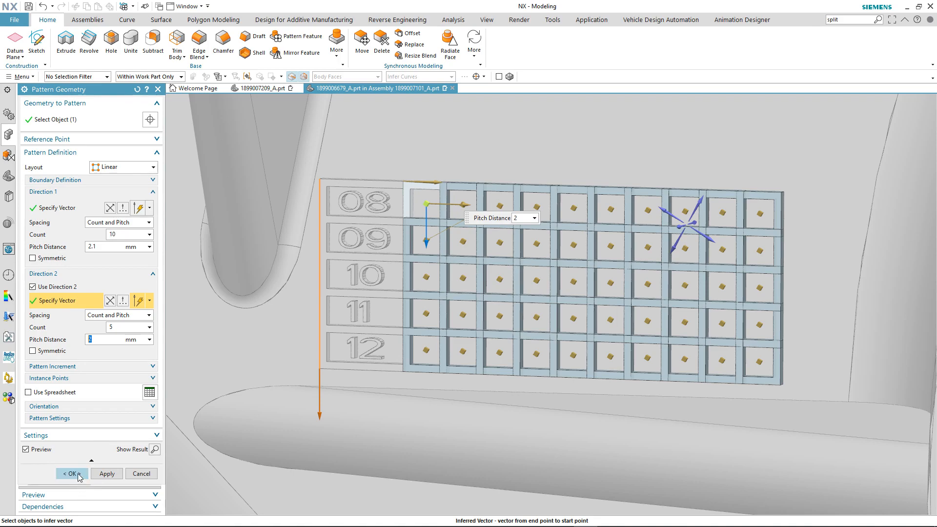
pyautogui.click(72, 474)
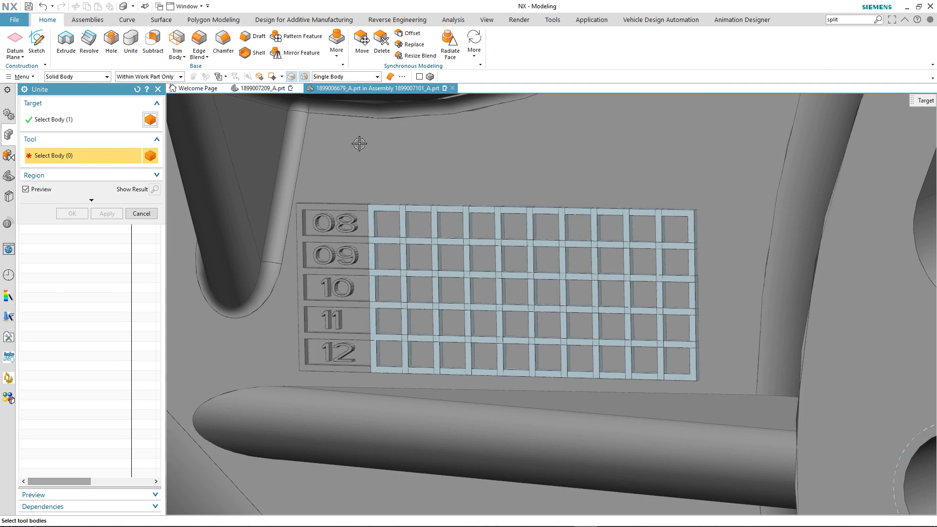
pyautogui.moveTo(360, 143); pyautogui.dragTo(713, 383)
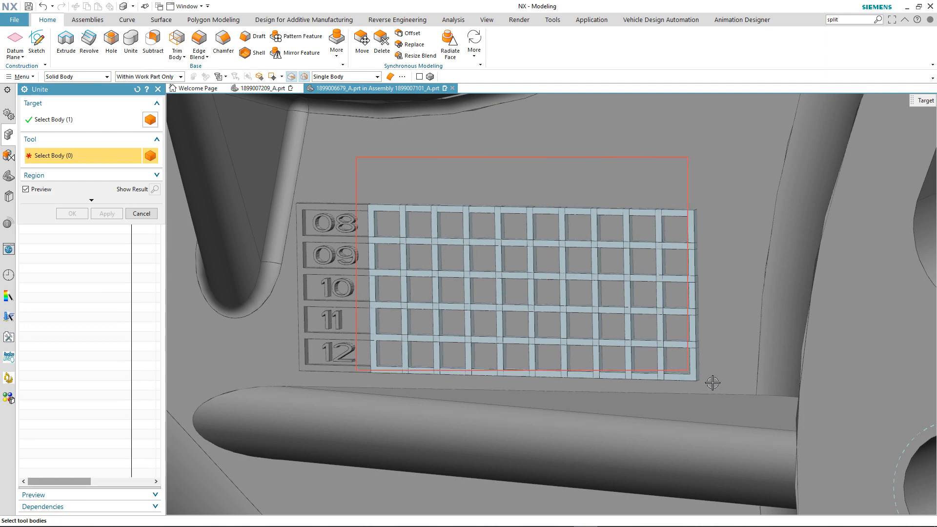